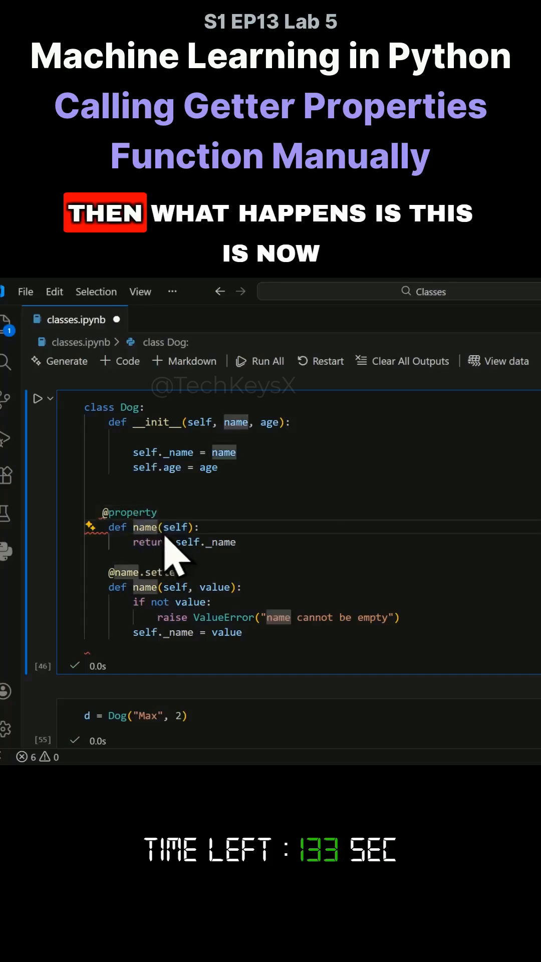
{"action": "mouse_move", "coordinate": [145, 527]}
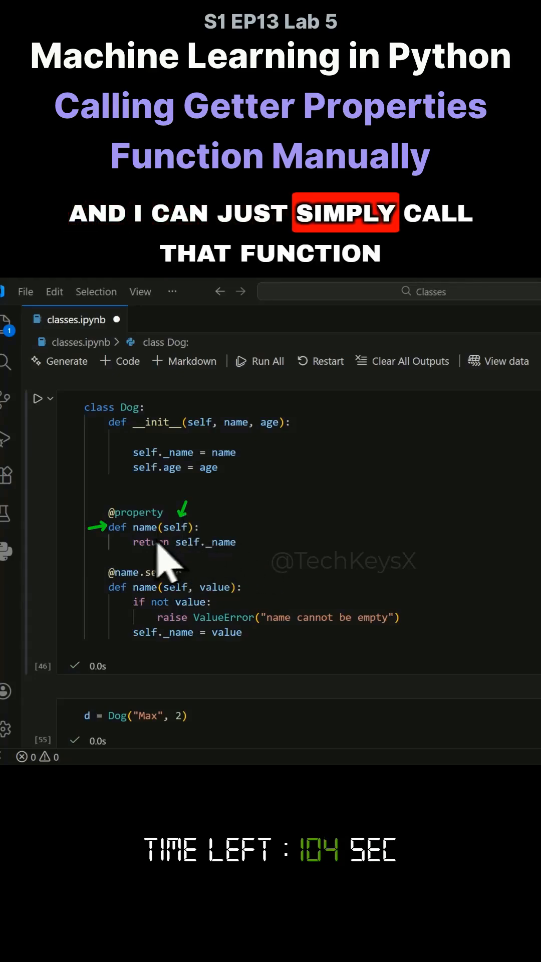
- Add print(d.name(d)) as a new last line of the second cell and run it
{"action": "scroll", "scroll_direction": "down", "scroll_amount": 3}
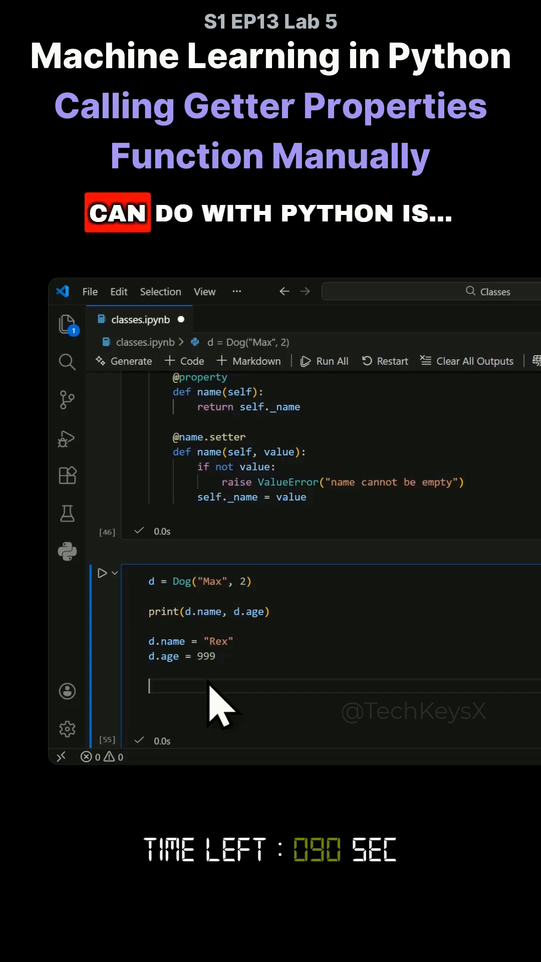
{"action": "type", "text": "d.name("}
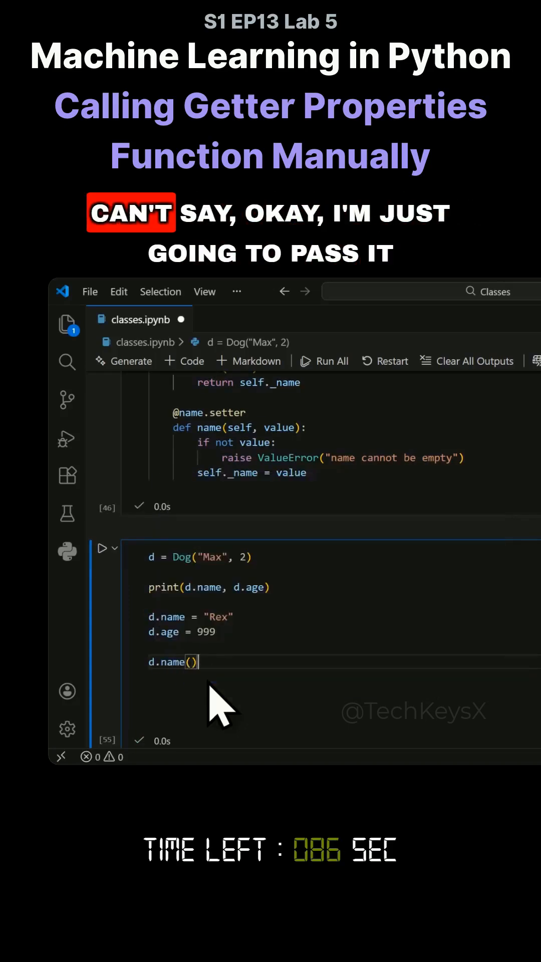
{"action": "double_click", "coordinate": [170, 662]}
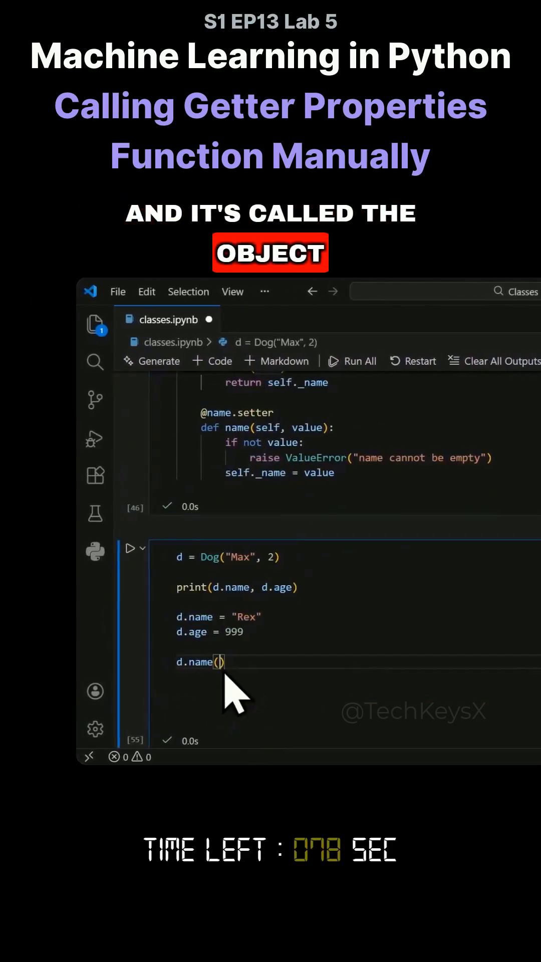
{"action": "type", "text": "d"}
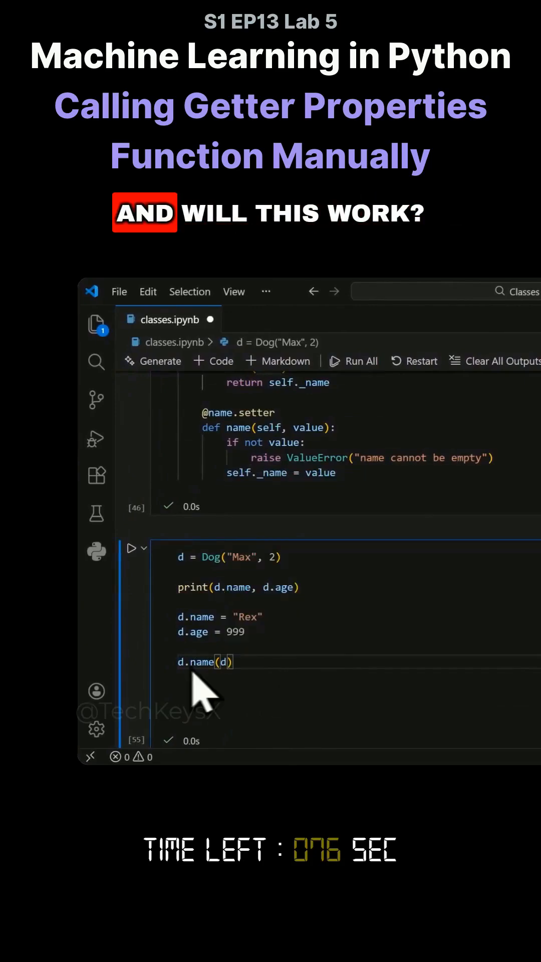
{"action": "type", "text": "print("}
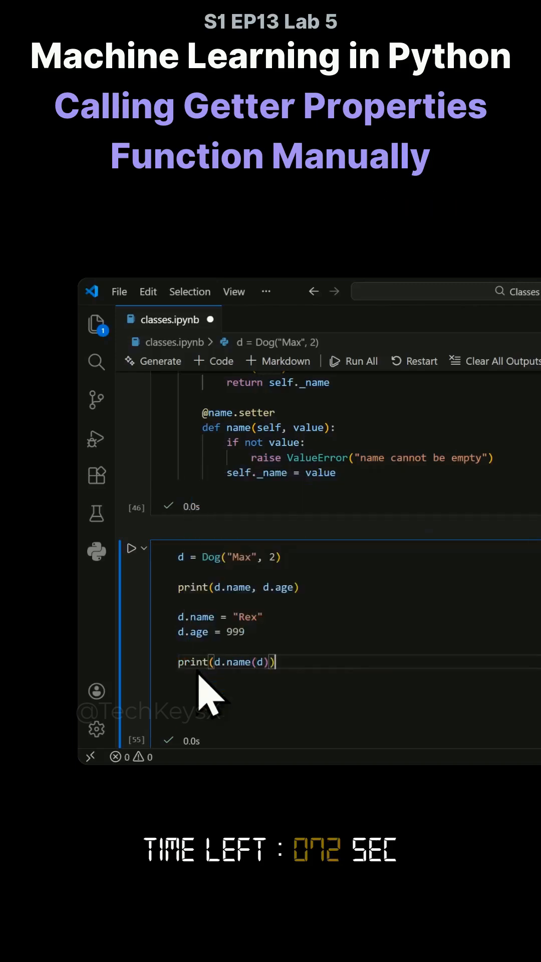
{"action": "left_click", "coordinate": [131, 548]}
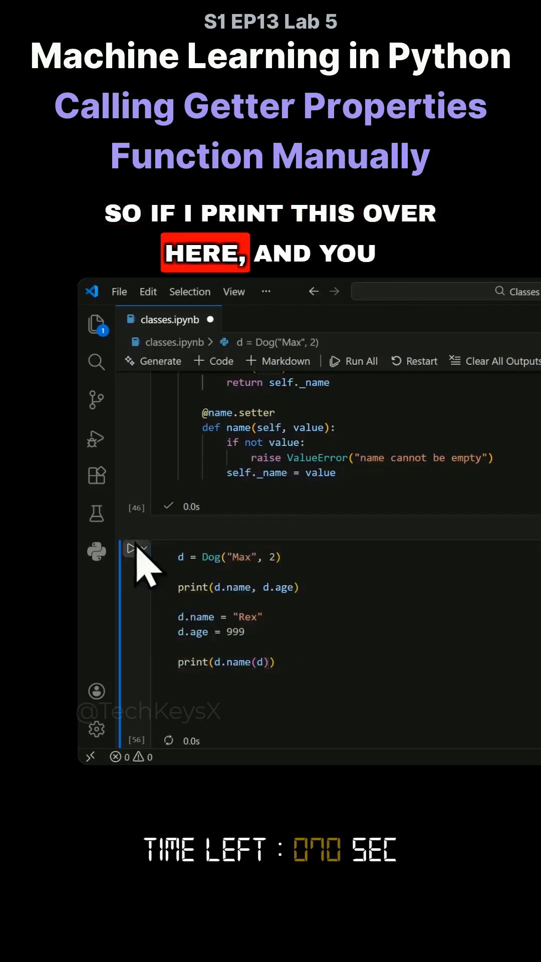
- Rerun the cell and scroll down to the TypeError: 'property' object is not callable
{"action": "left_click", "coordinate": [131, 549]}
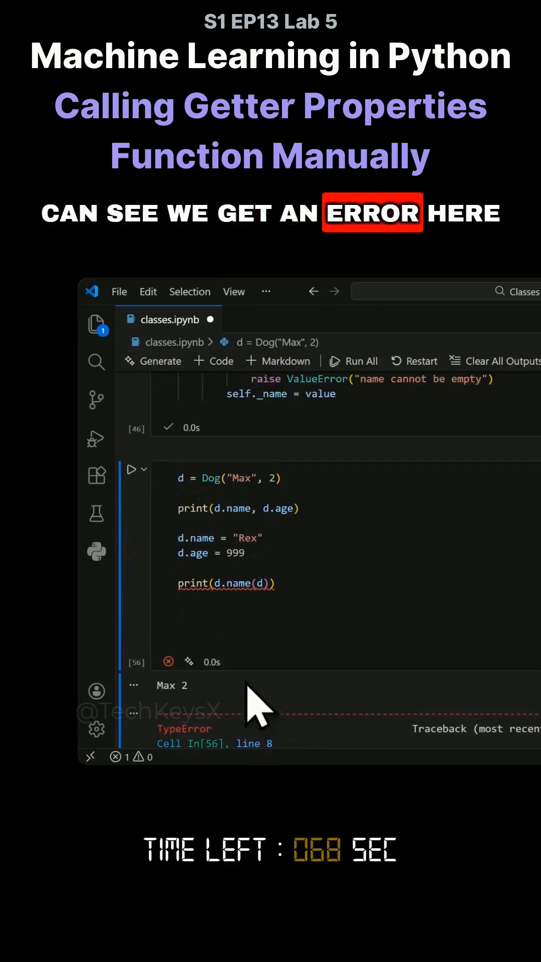
{"action": "scroll", "scroll_direction": "down", "scroll_amount": 3}
{"action": "type", "text": "Dog"}
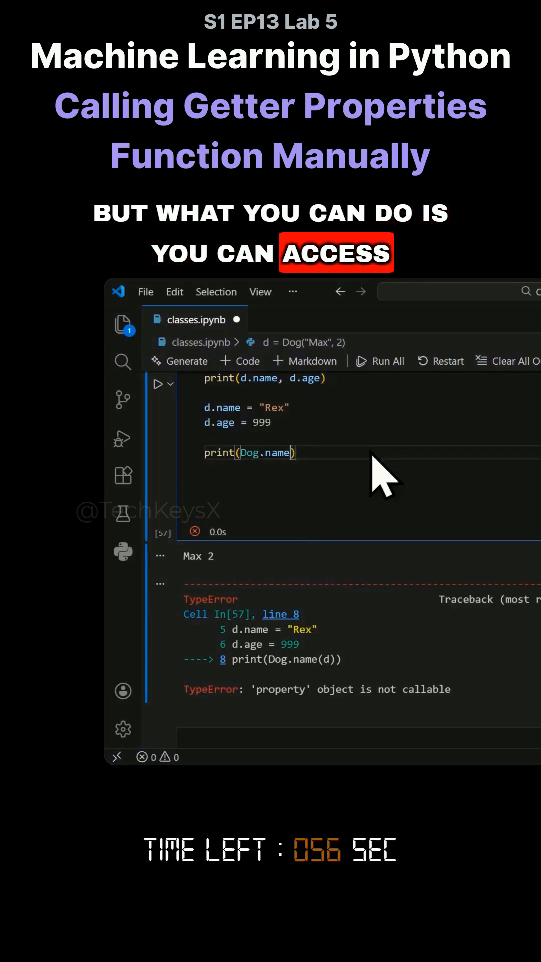
- Extend the last line to Dog.name.fget via IntelliSense, adding parentheses with argument d
{"action": "type", "text": "."}
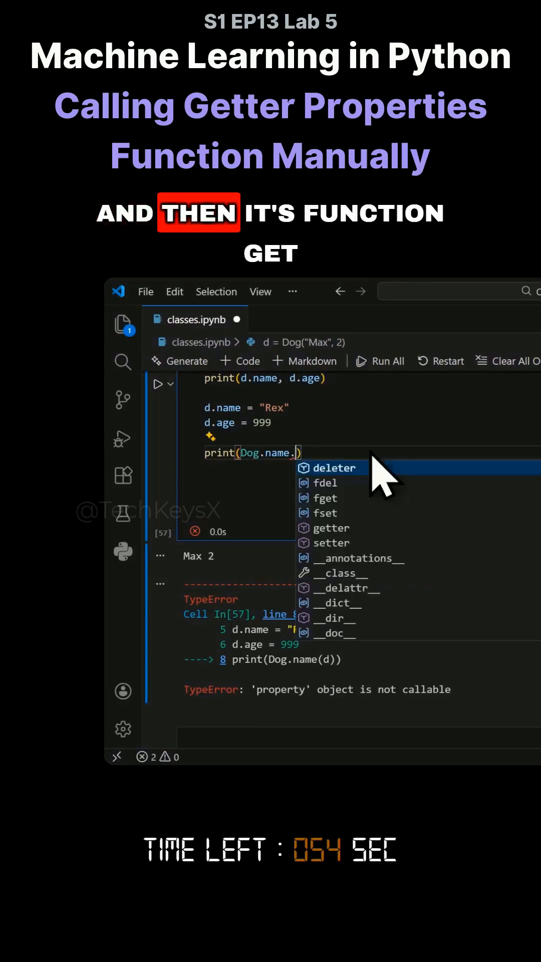
{"action": "type", "text": "f"}
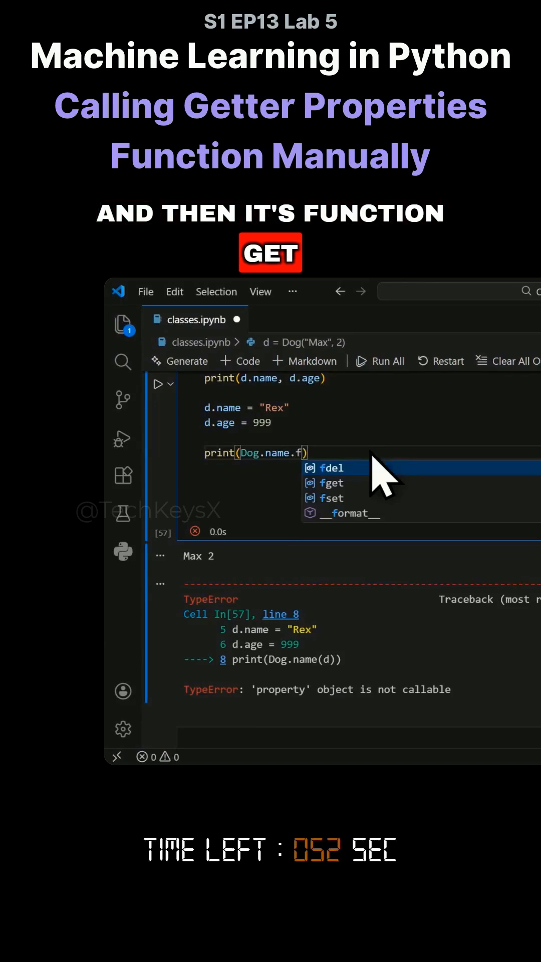
{"action": "left_click", "coordinate": [331, 482]}
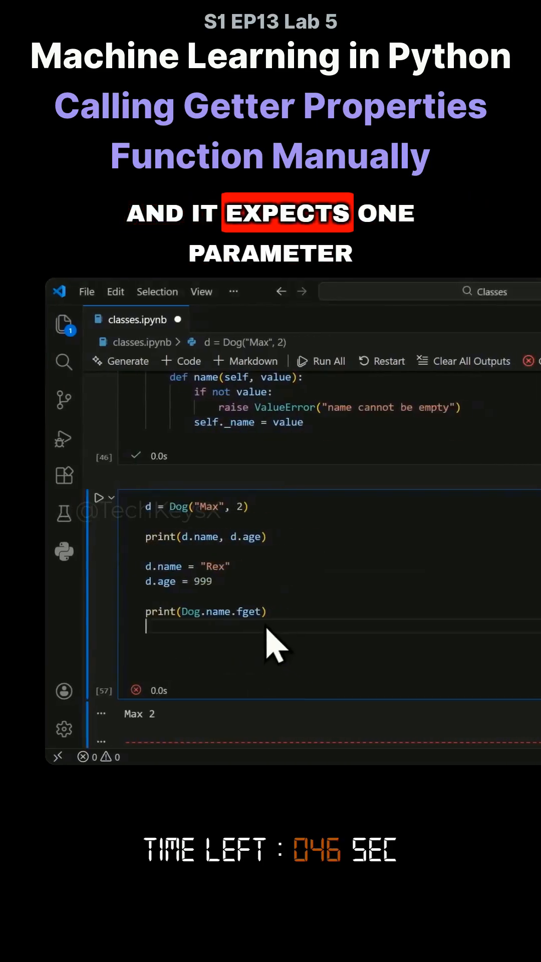
{"action": "type", "text": "()"}
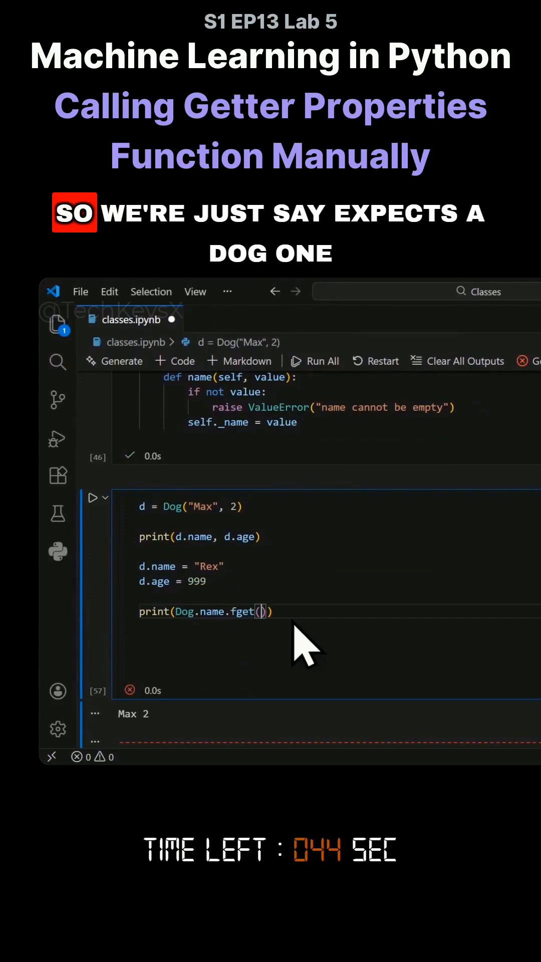
{"action": "type", "text": "d"}
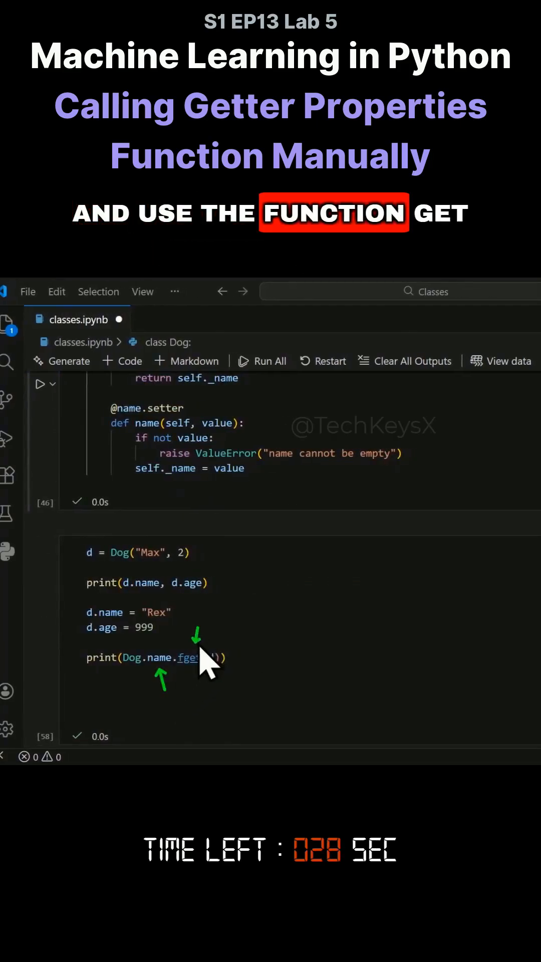
- Pass the instance d so the last line reads print(Dog.name.fget(d))
{"action": "type", "text": "(d"}
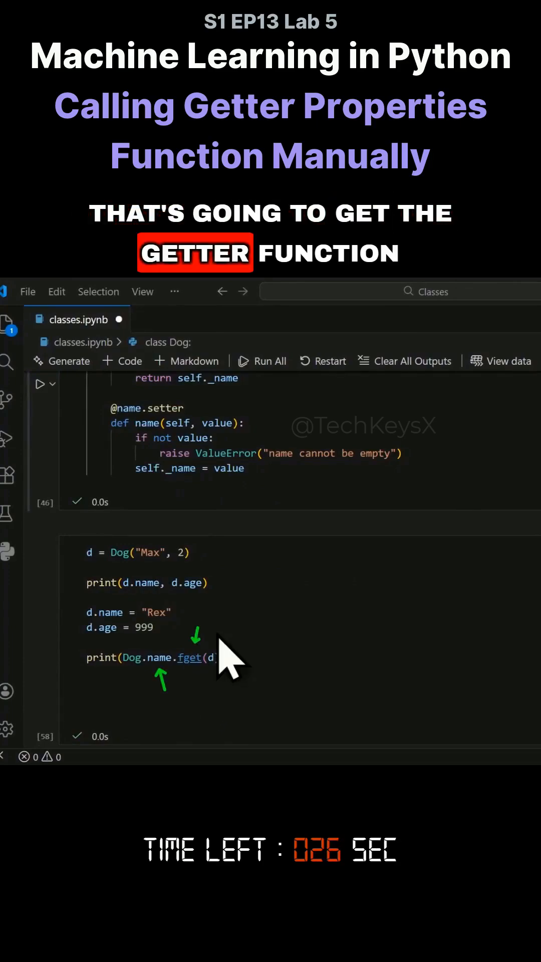